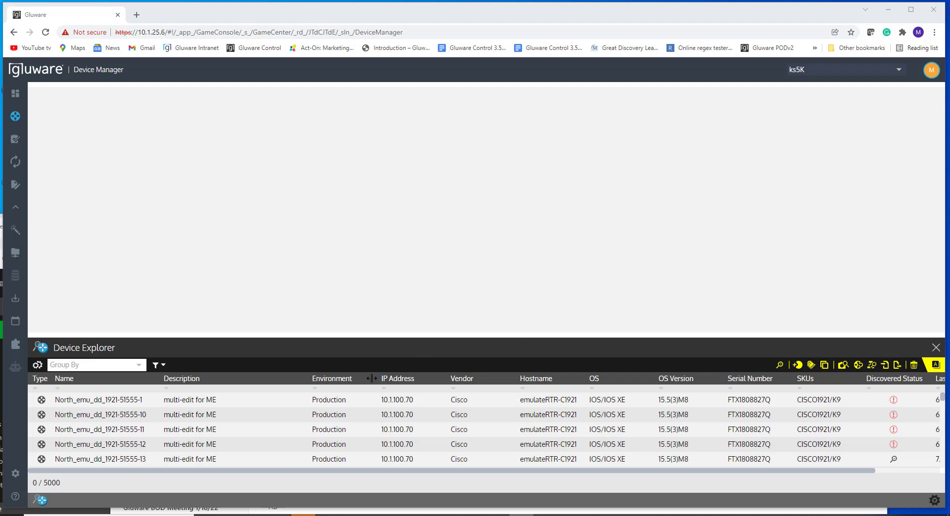
mouse_move(230, 372)
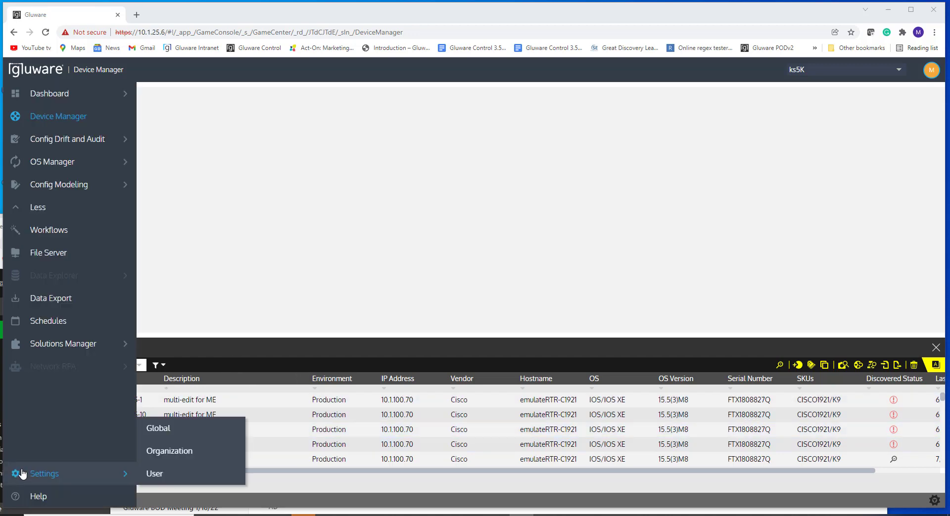
mouse_move(169, 452)
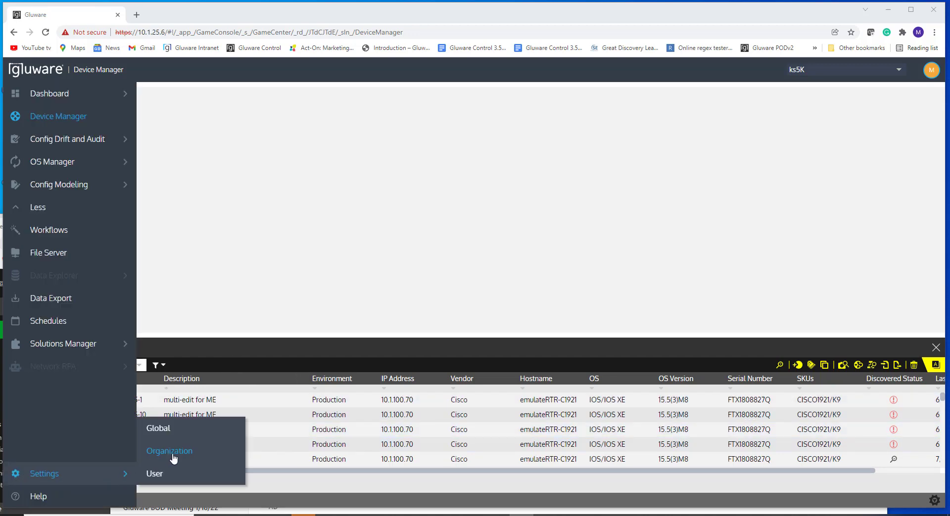
Go to the Organization settings from the Settings menu.
left_click(169, 451)
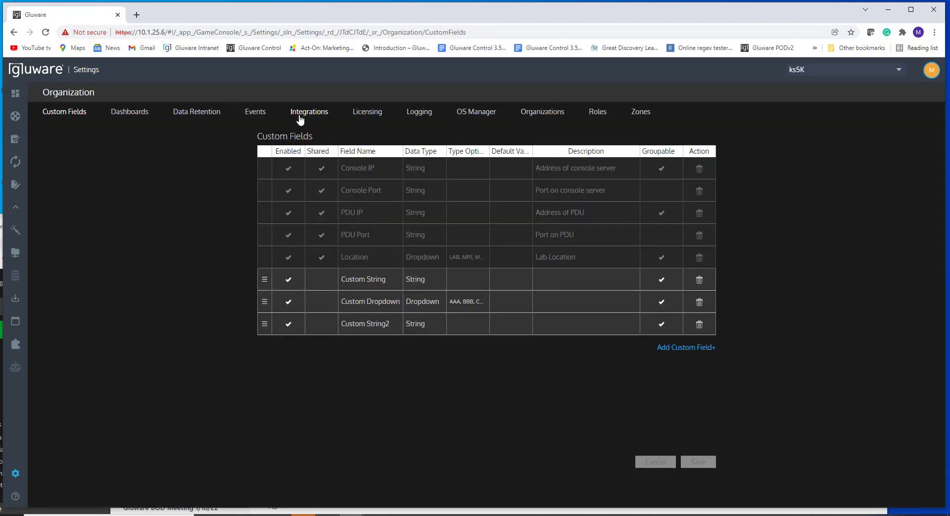
Show the Integrations page with the Cisco API and NIST NVD API options.
left_click(309, 112)
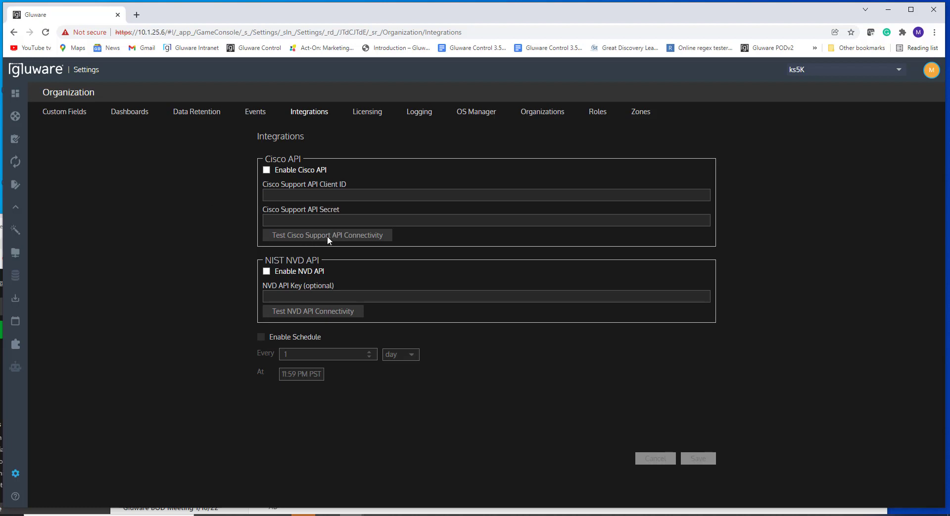
mouse_move(254, 164)
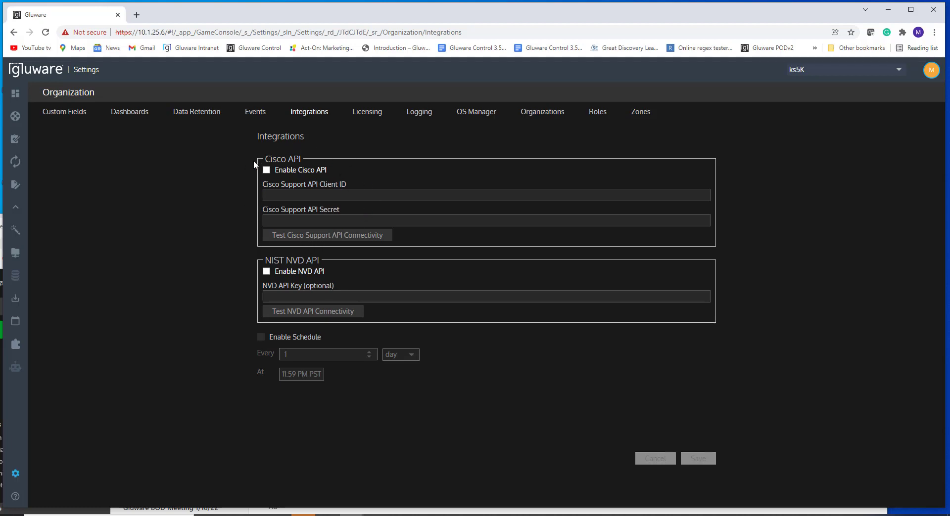
mouse_move(247, 191)
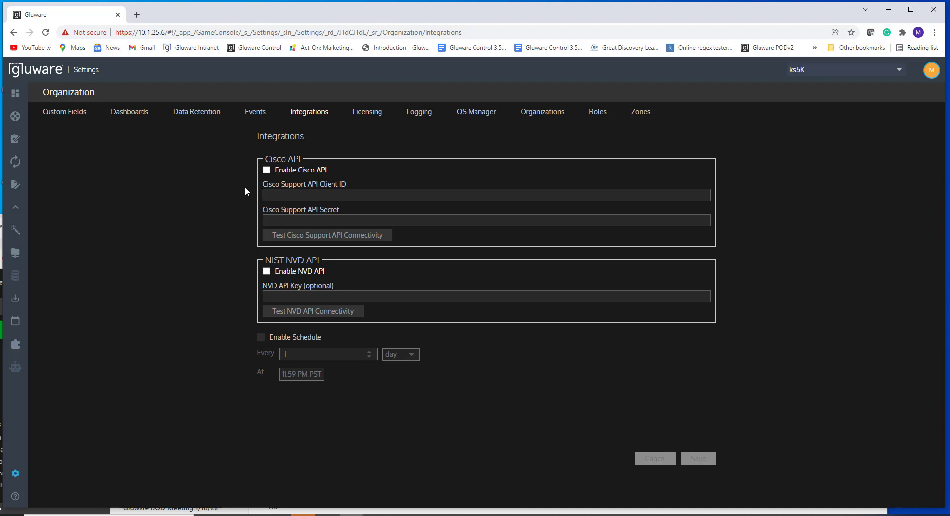
mouse_move(243, 229)
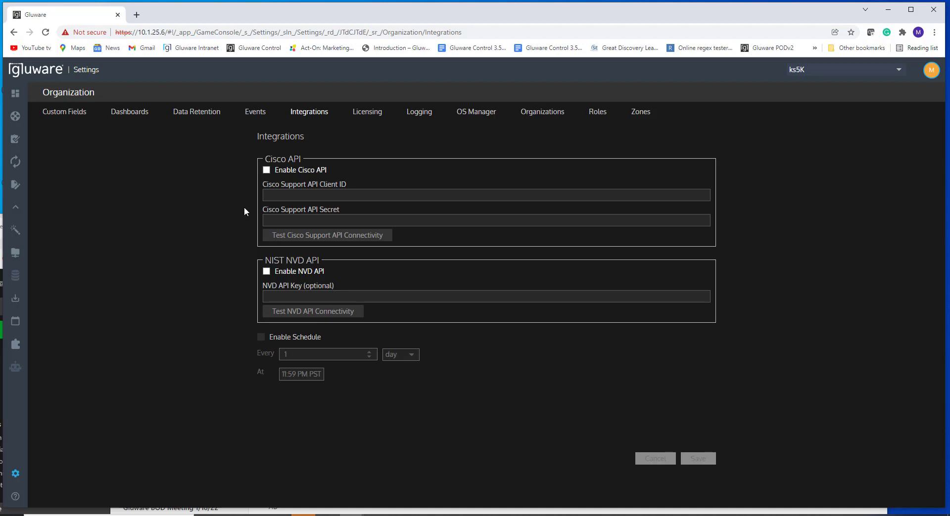
mouse_move(234, 254)
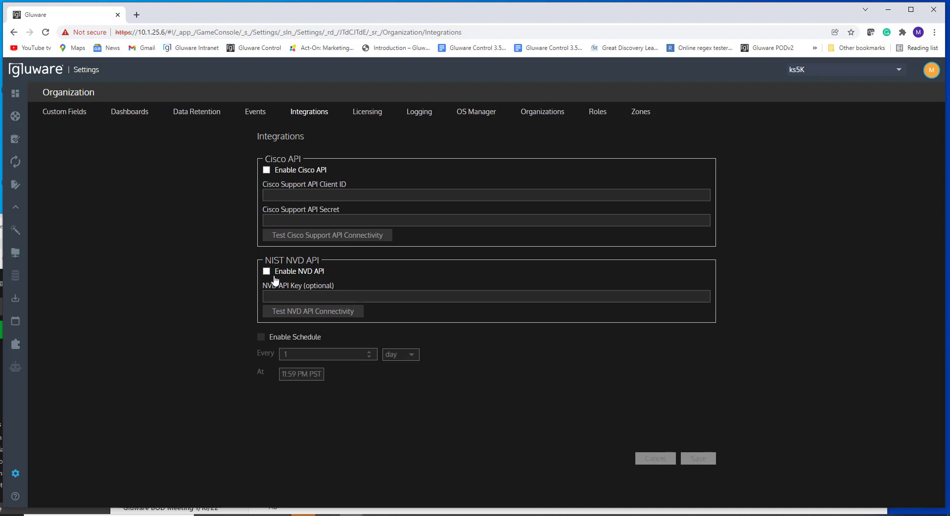
Enable the NVD API and confirm the third-party data disclaimer.
left_click(266, 271)
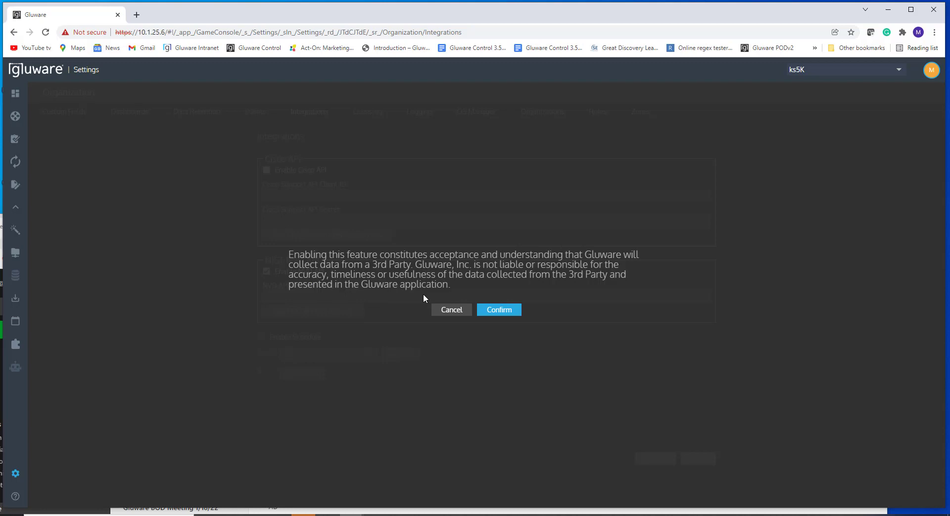
mouse_move(466, 307)
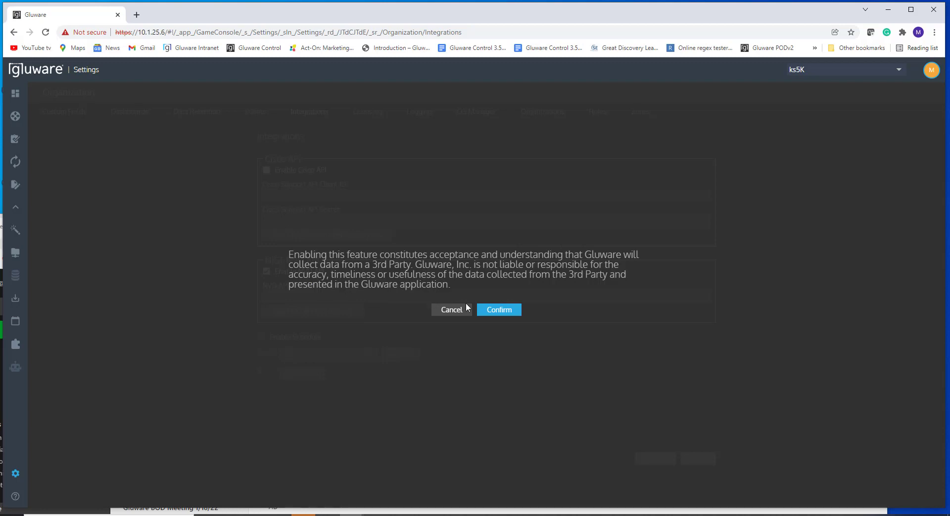
left_click(498, 309)
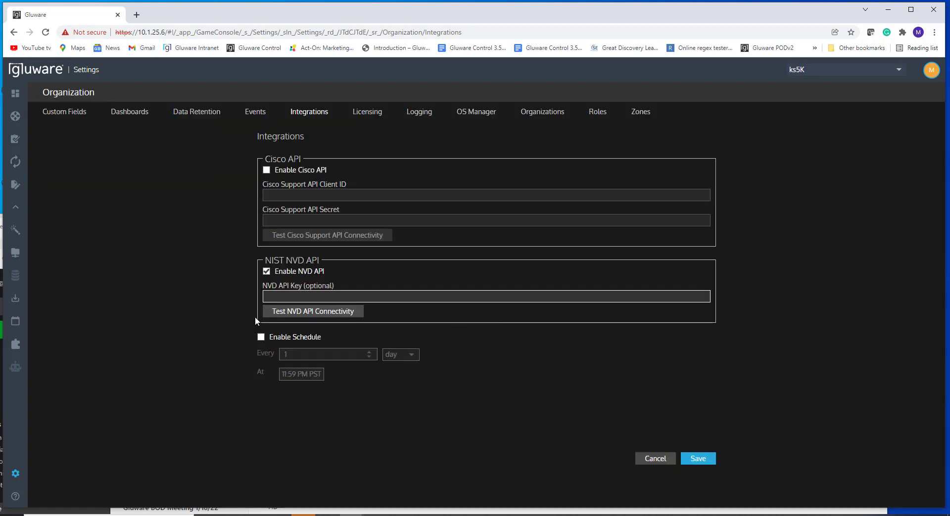
left_click(485, 296)
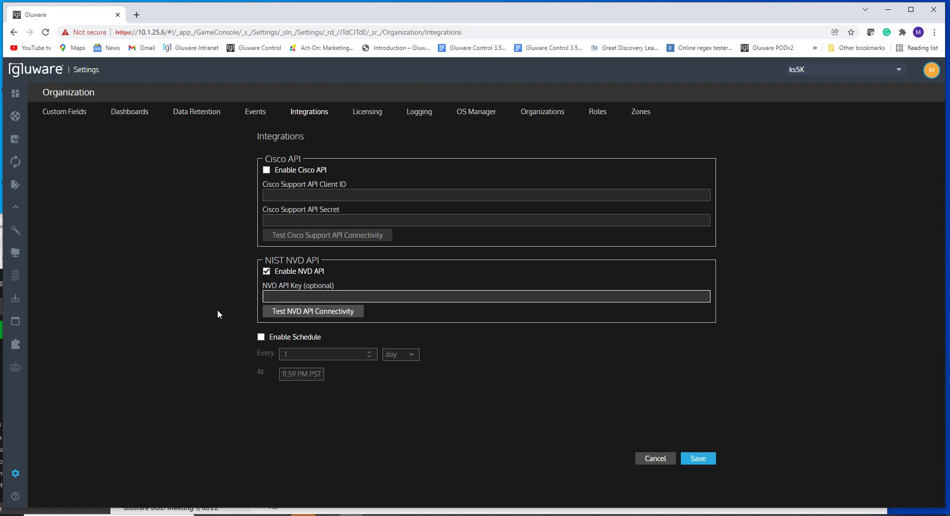
Run Test NVD API Connectivity with no API key and dismiss the success message.
left_click(485, 296)
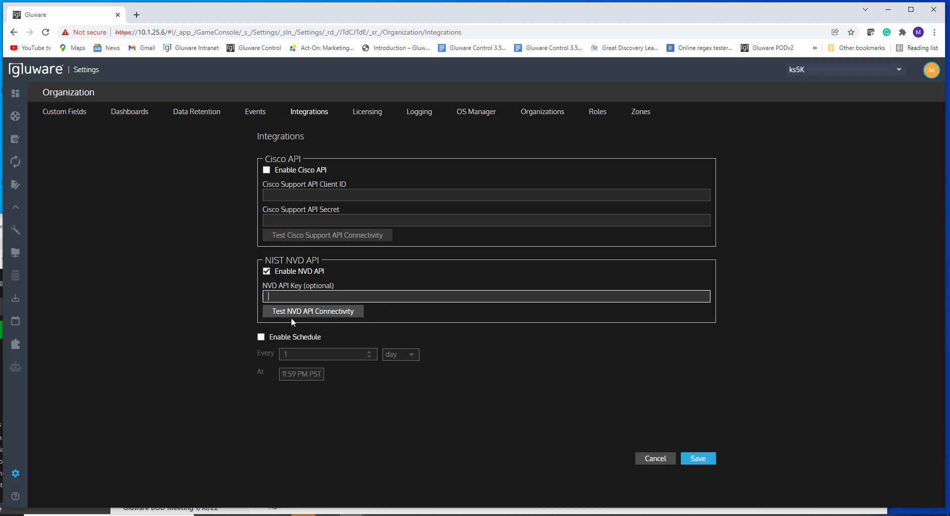
mouse_move(309, 315)
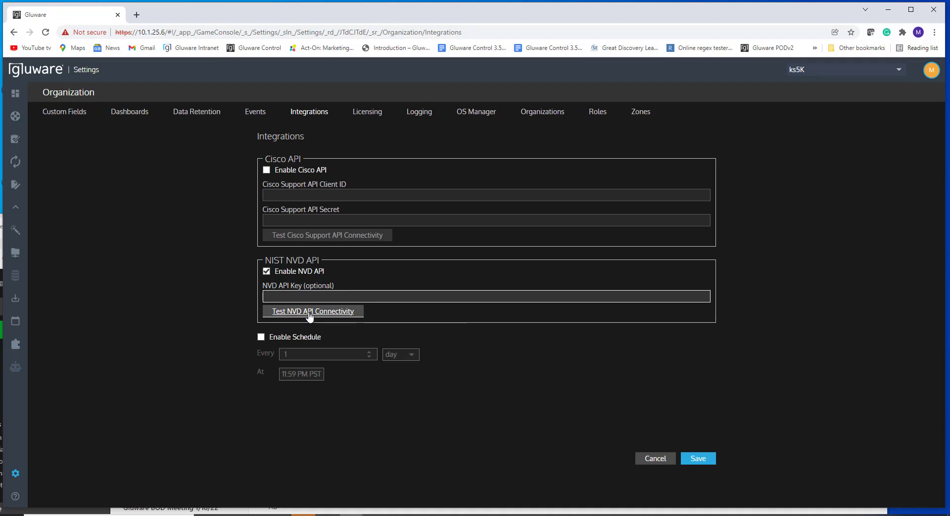
left_click(311, 312)
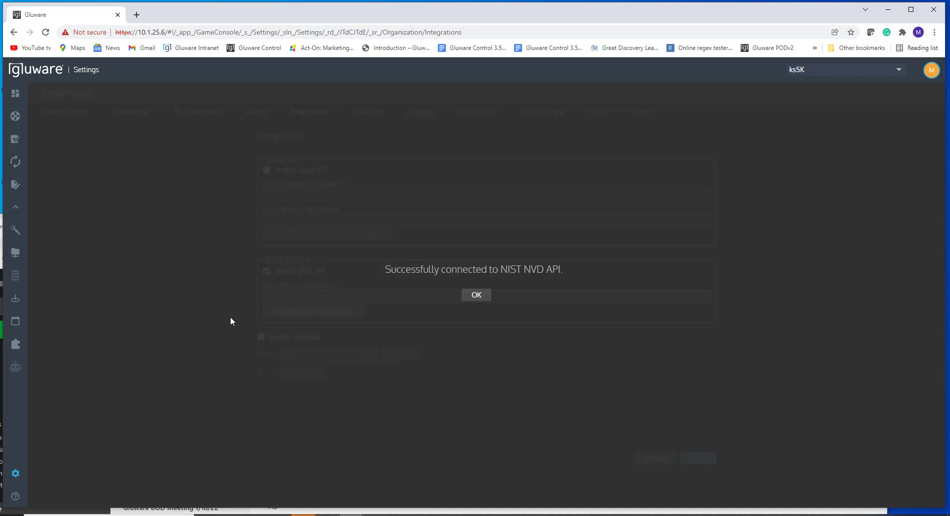
mouse_move(449, 326)
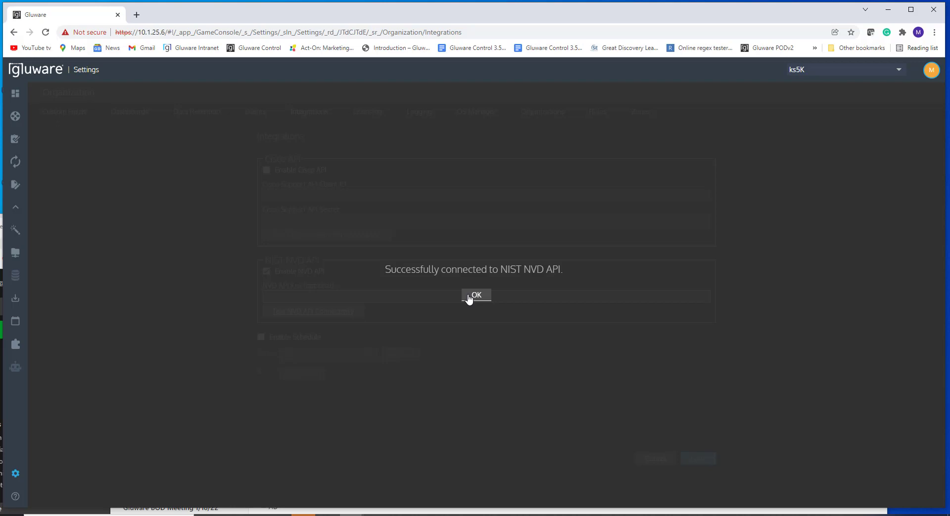
left_click(476, 296)
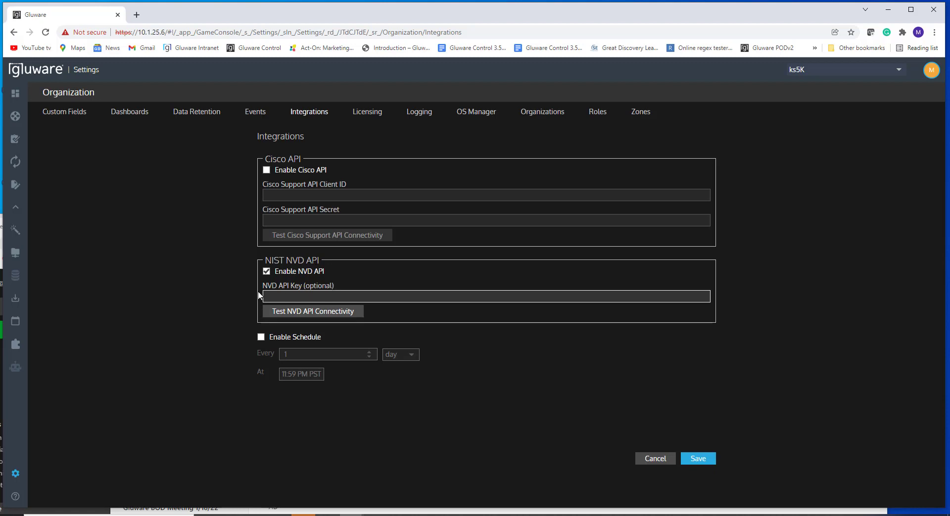
mouse_move(517, 355)
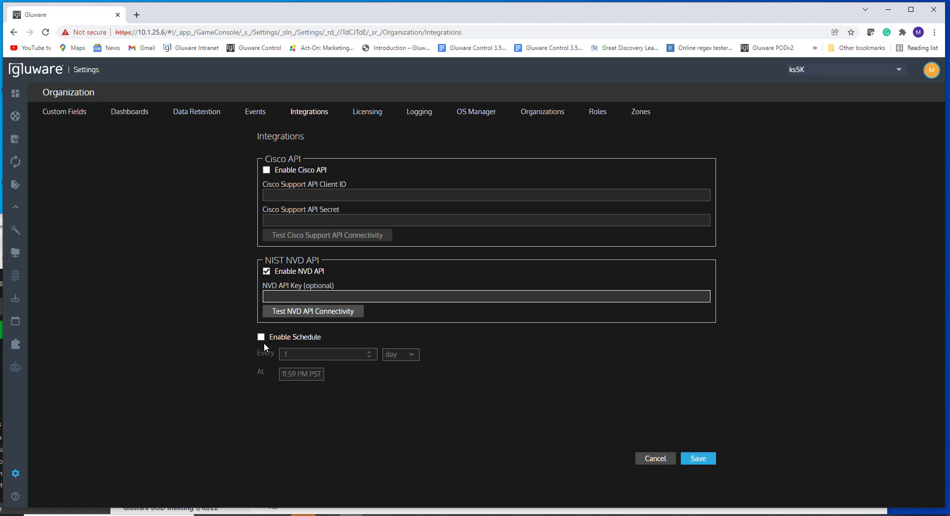
mouse_move(261, 337)
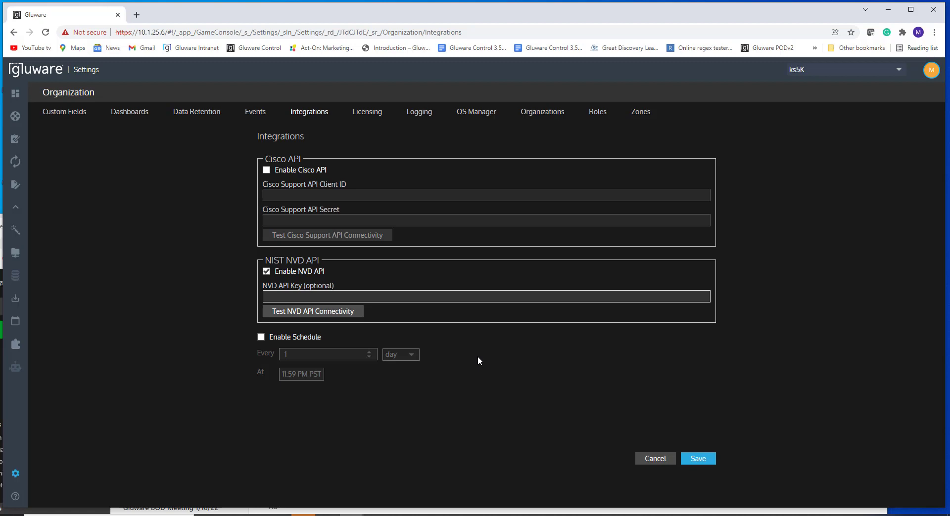
mouse_move(274, 351)
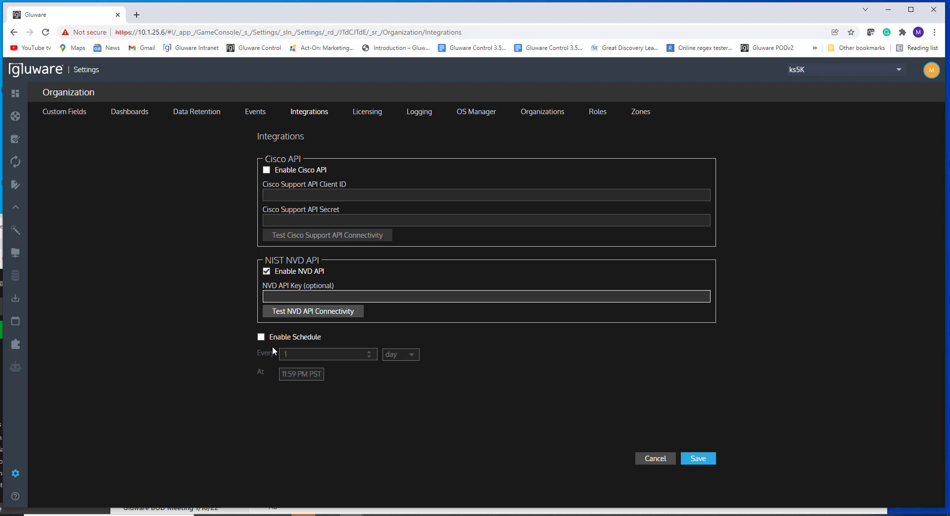
mouse_move(484, 371)
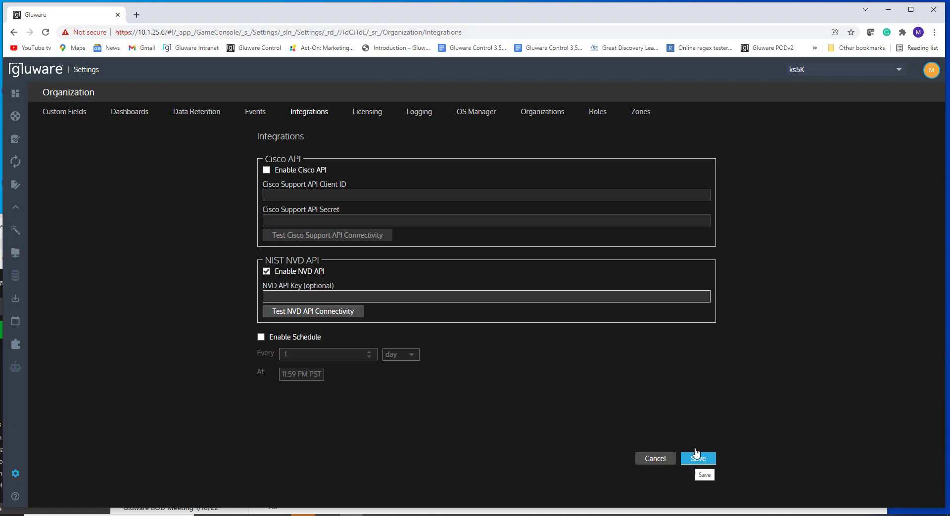
mouse_move(822, 214)
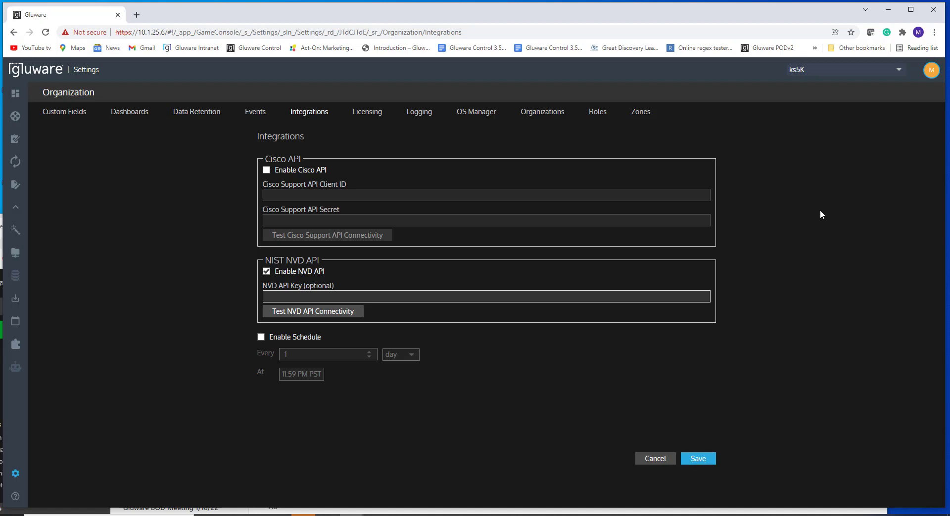
mouse_move(899, 73)
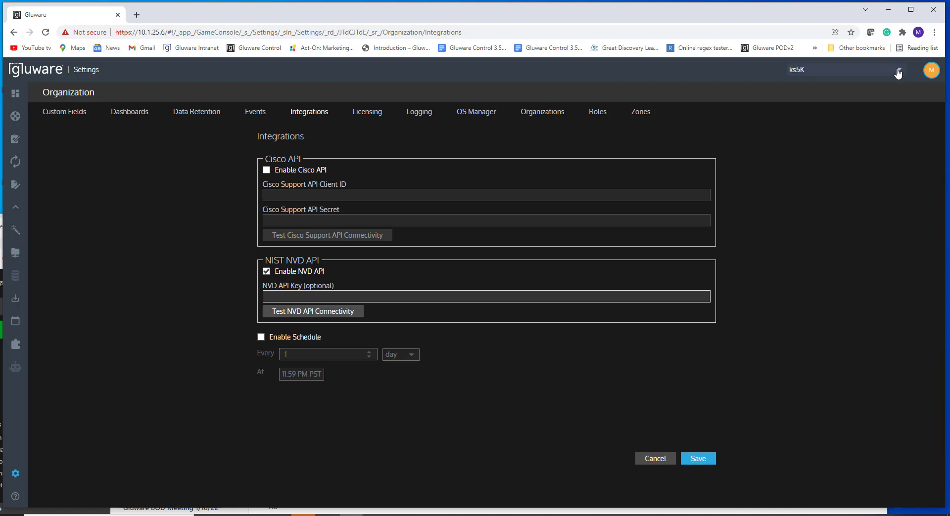
Switch to ksInternalLab-Jan22 and show its 106-device inventory in Device Manager.
left_click(842, 70)
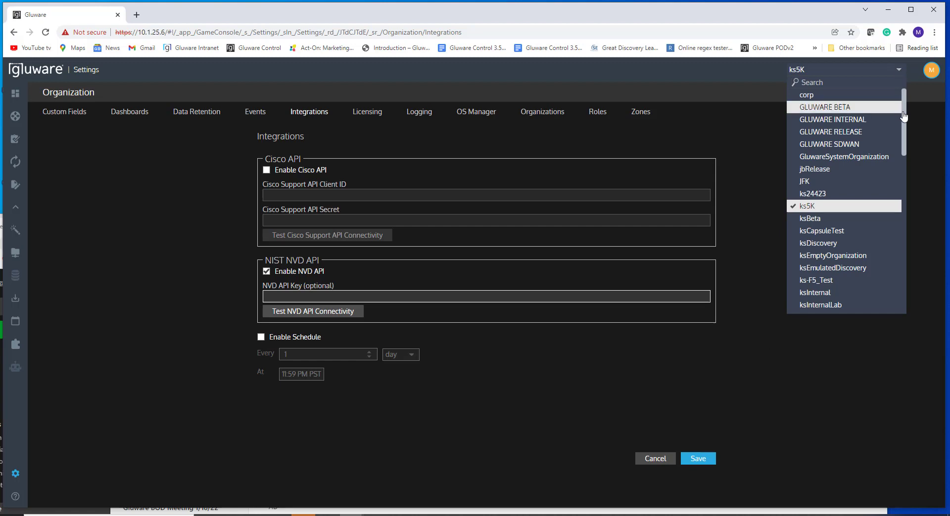
scroll("down", 3)
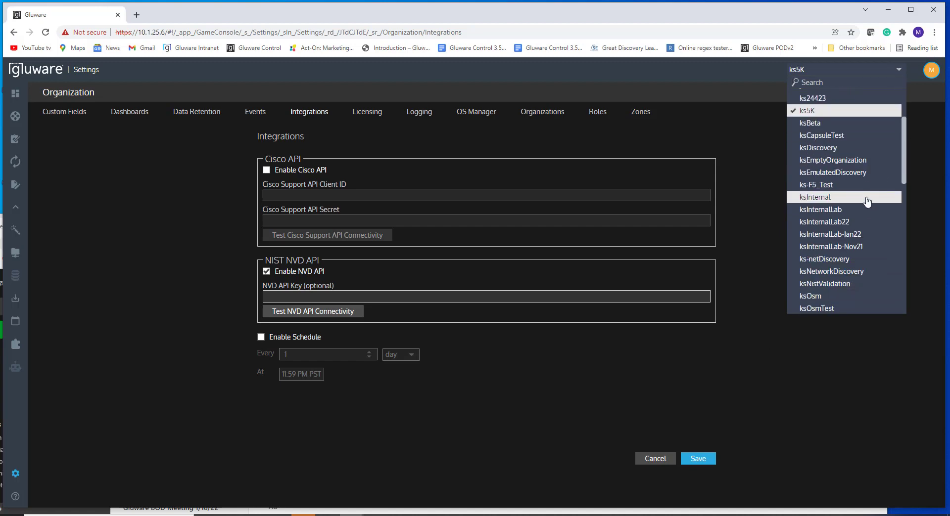
left_click(830, 234)
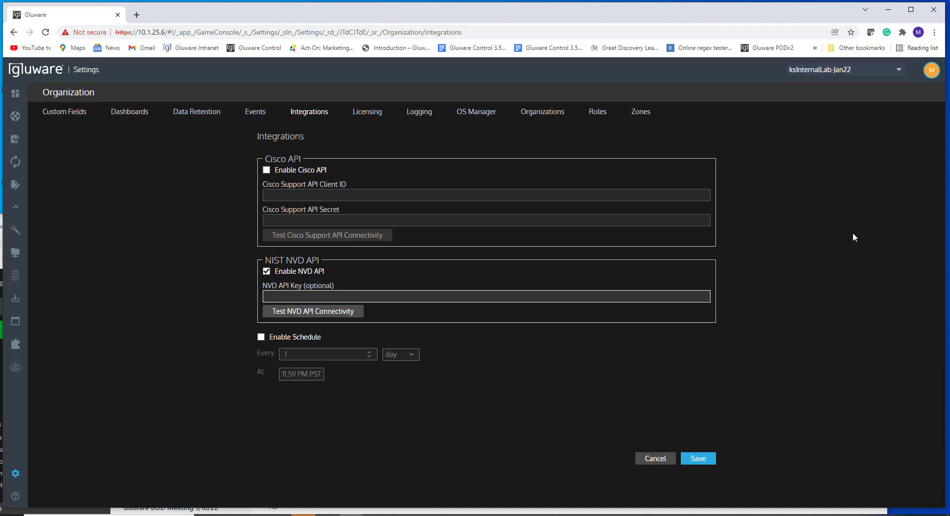
left_click(16, 115)
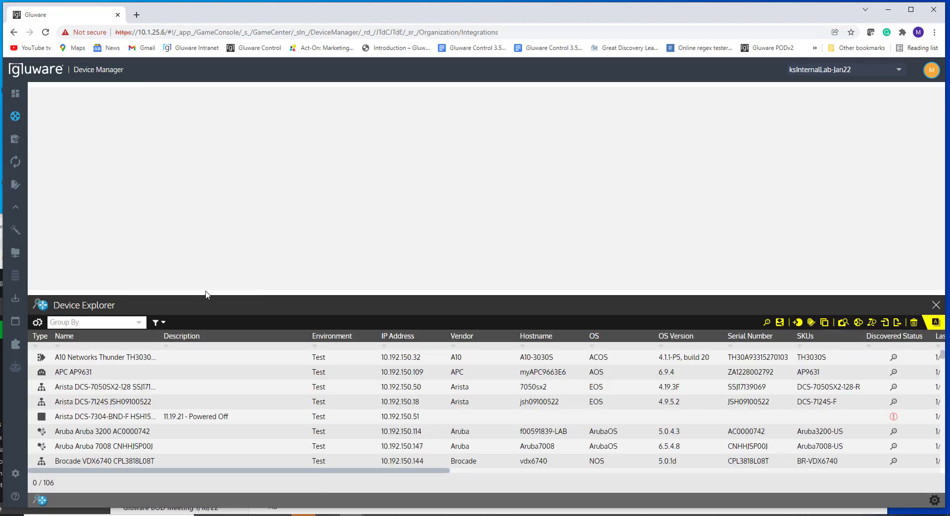
Drag the Device Explorer panel edge upward to show more device rows.
left_click_drag(210, 297, 209, 200)
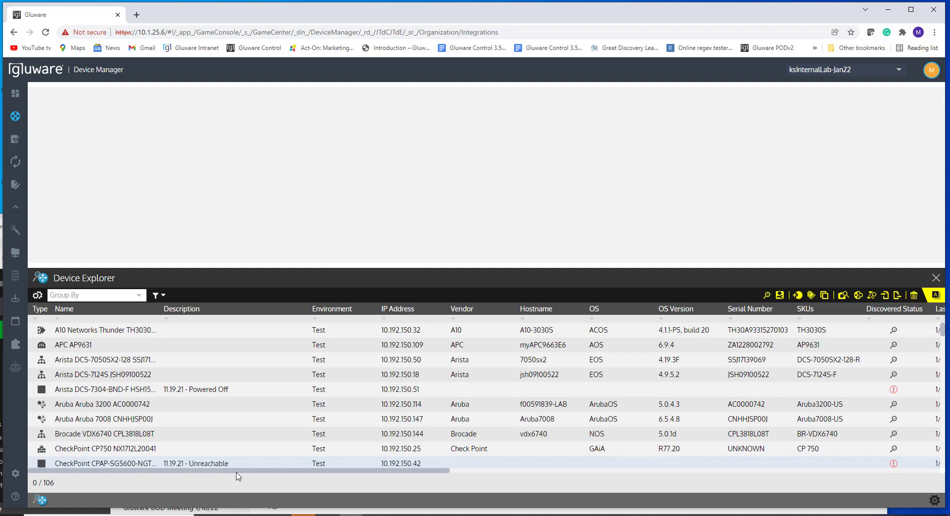
mouse_move(254, 478)
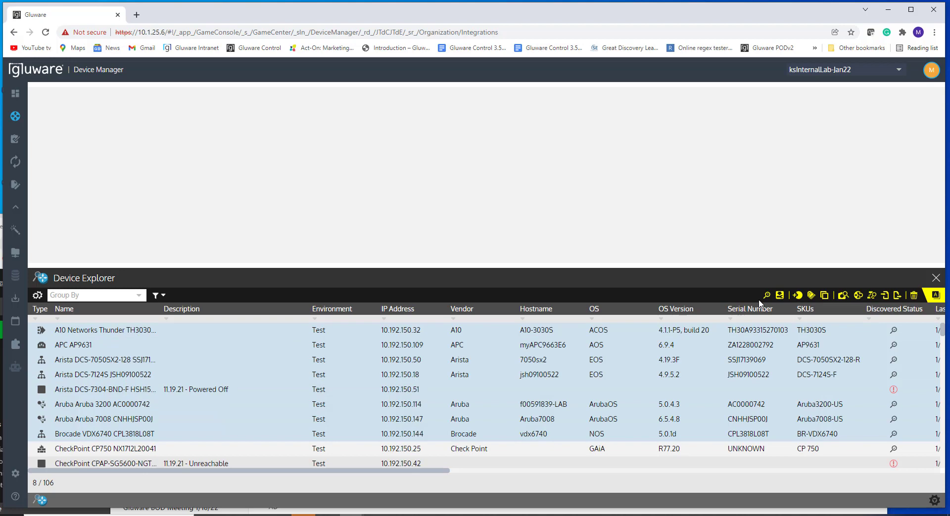
mouse_move(779, 296)
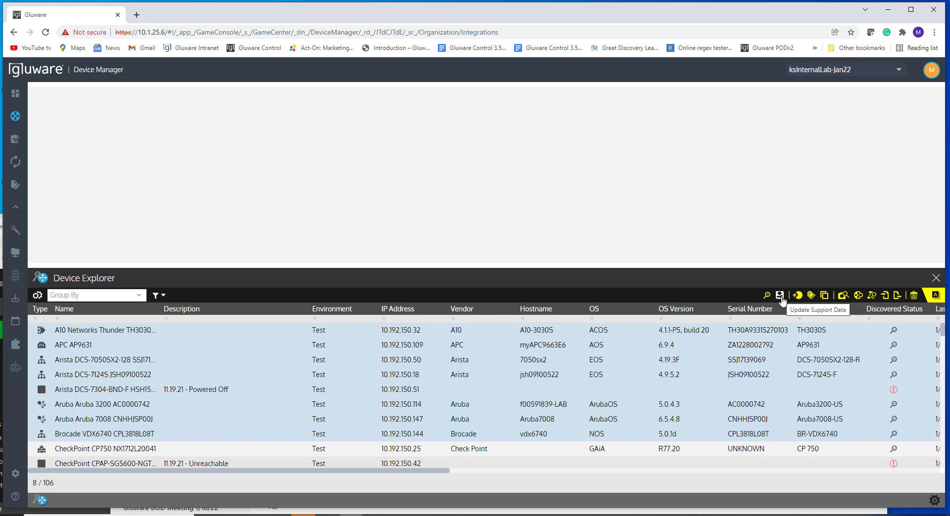
Run Update Support Data for the eight selected devices and confirm it.
left_click(781, 296)
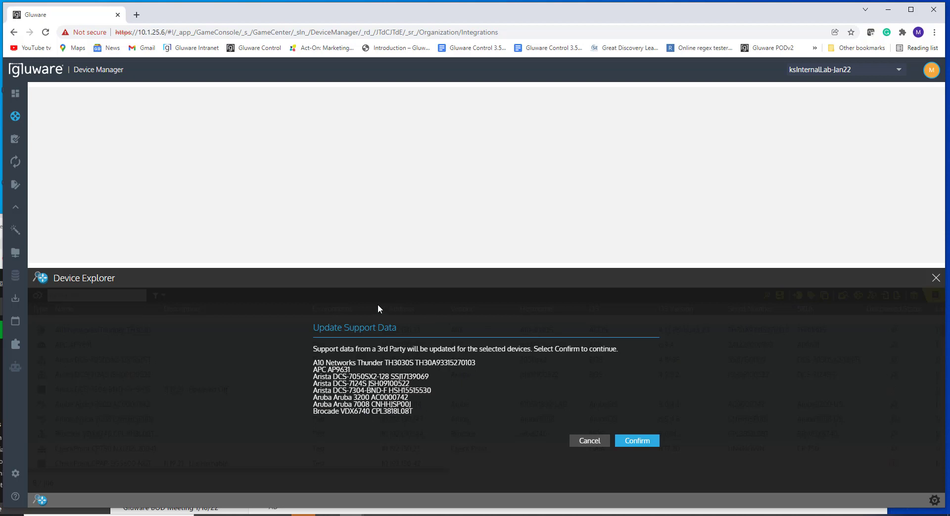
mouse_move(455, 414)
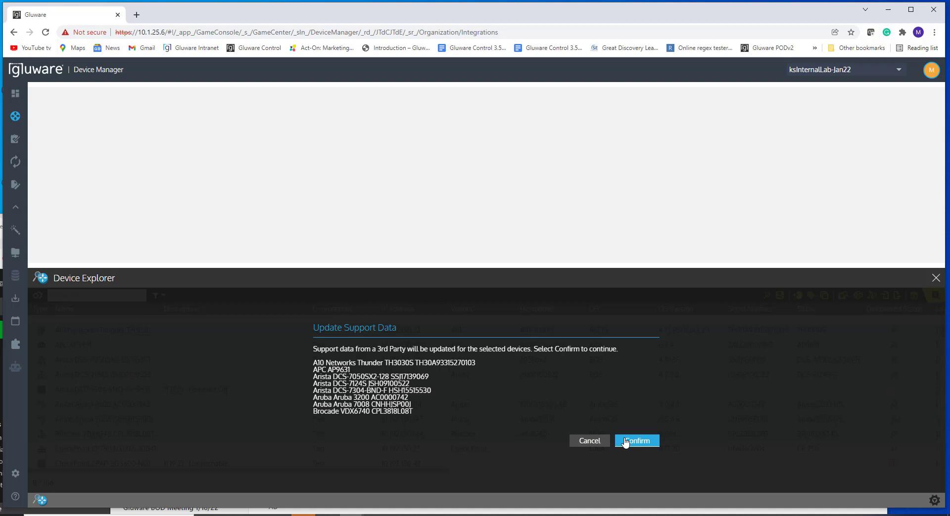
left_click(636, 441)
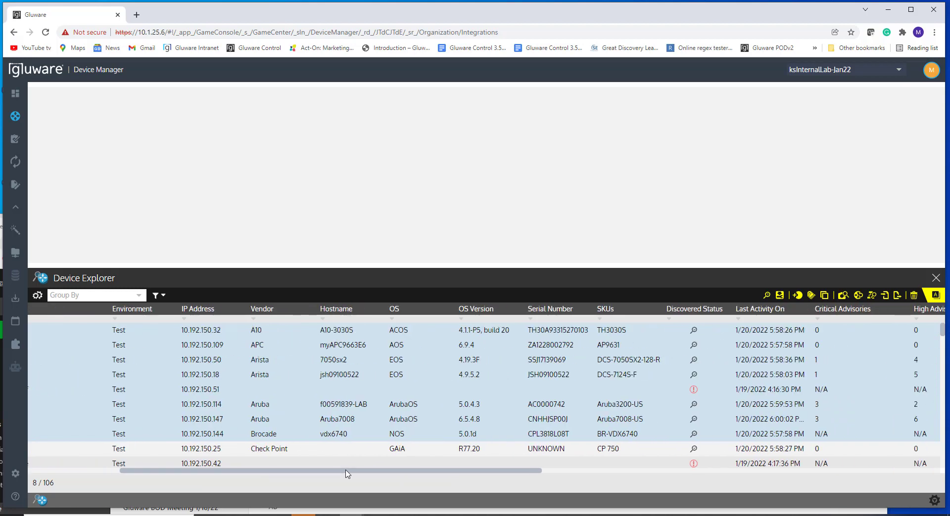
scroll("right", 3)
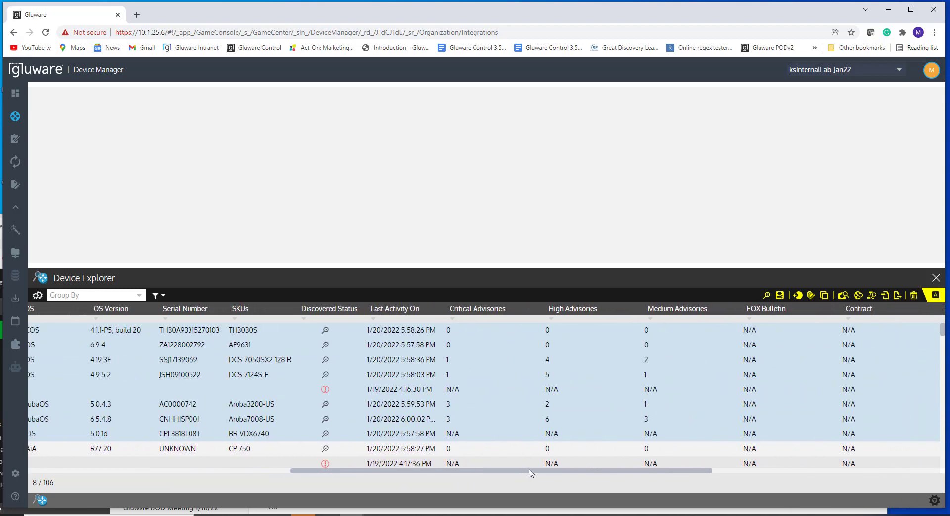
scroll("right", 3)
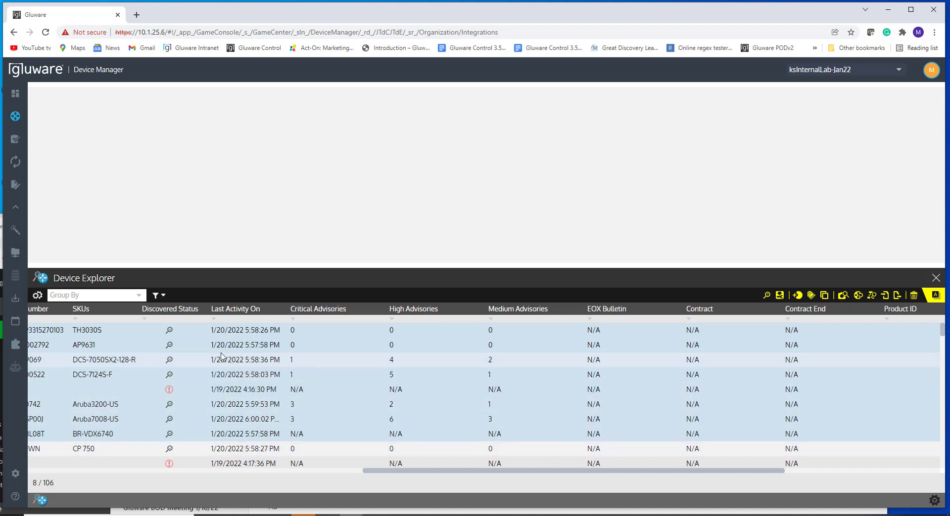
mouse_move(324, 353)
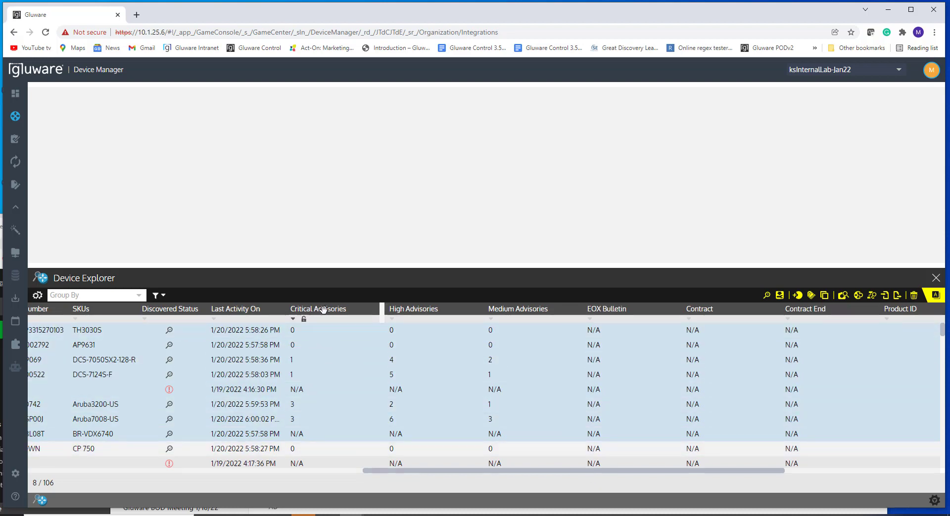
mouse_move(516, 312)
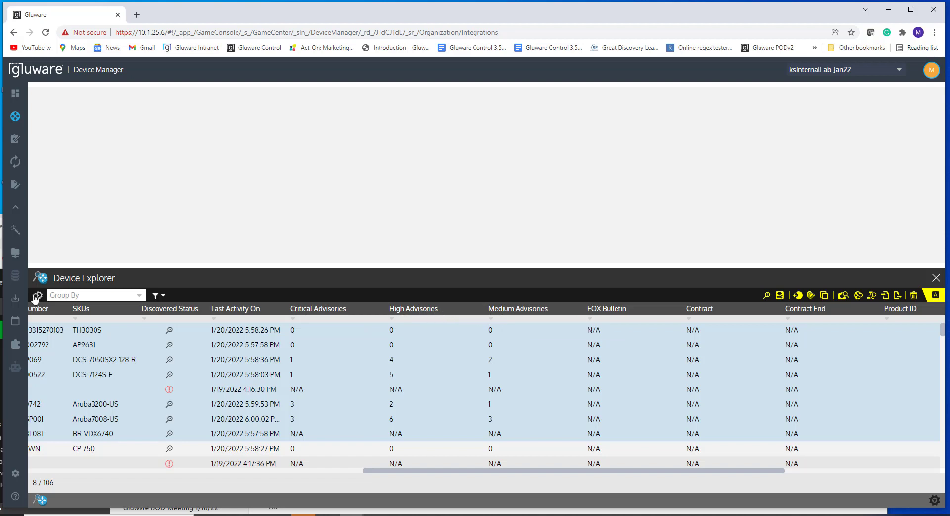
left_click(37, 296)
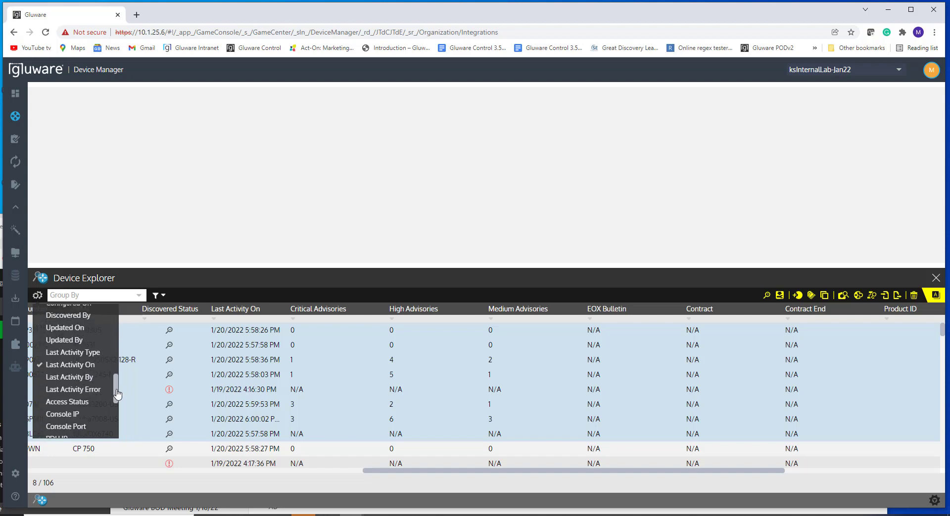
scroll("down", 3)
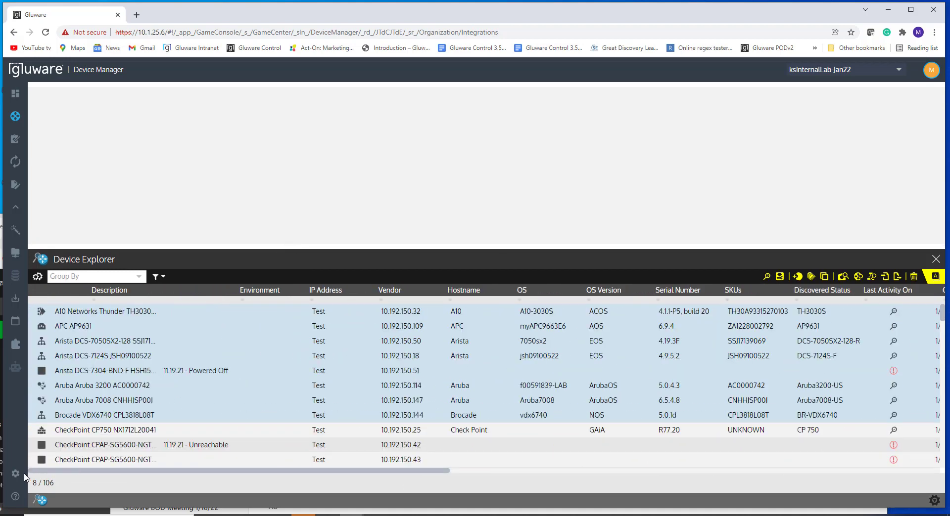
left_click(15, 474)
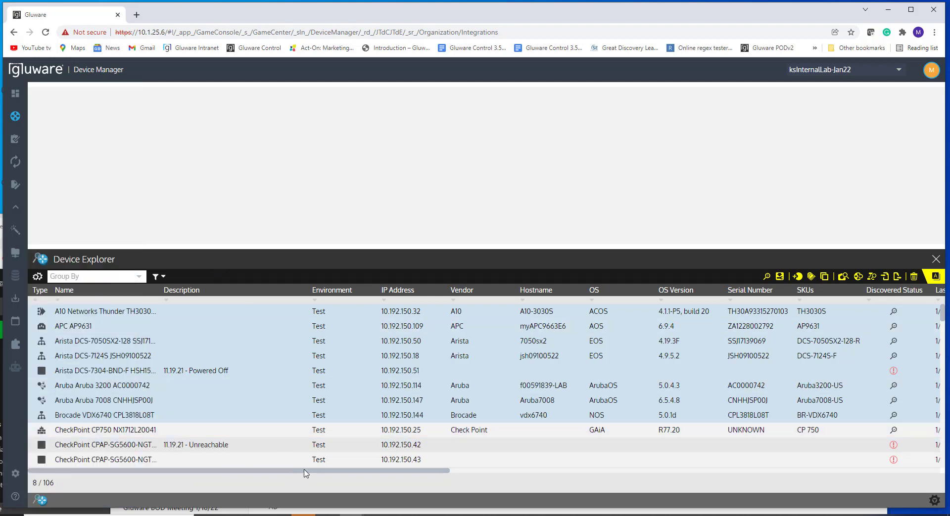
scroll("right", 3)
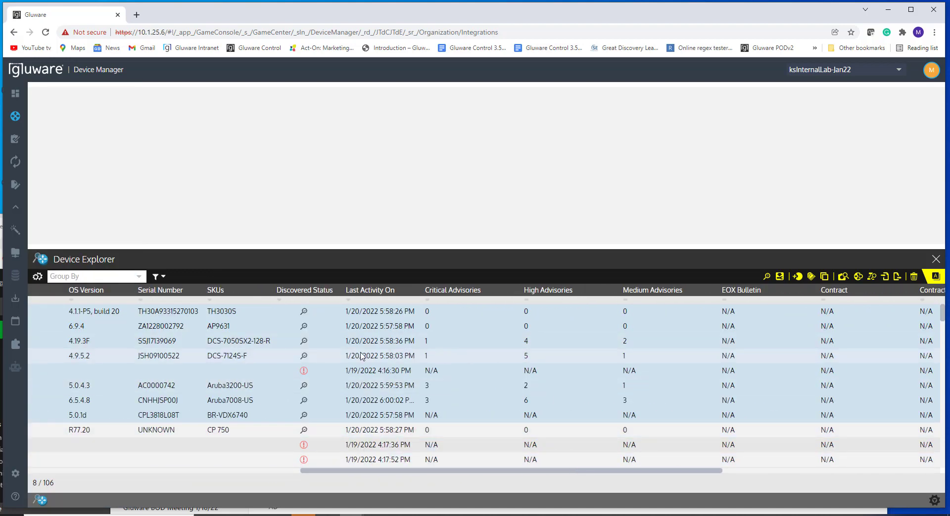
mouse_move(439, 362)
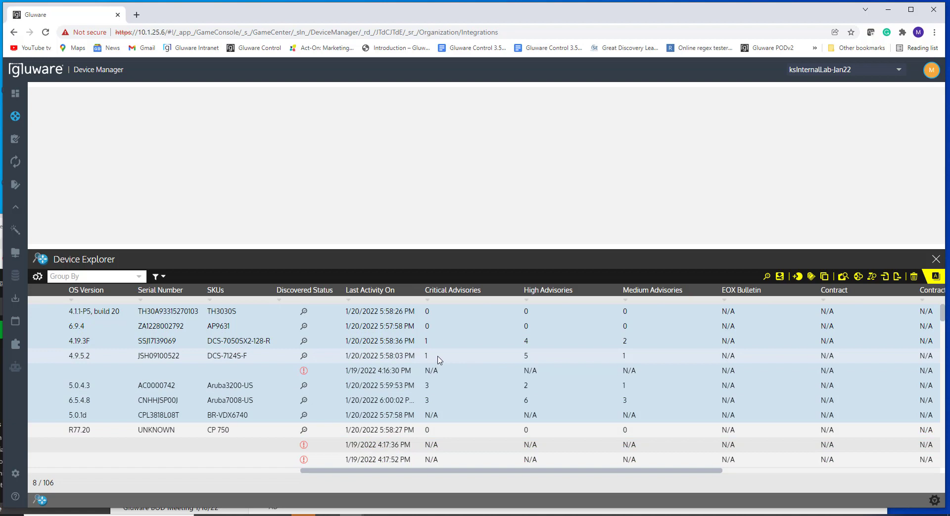
Show the Arista DCS-7050SX2-128 SSJ17139069 details and its Advisory Summary.
double_click(239, 341)
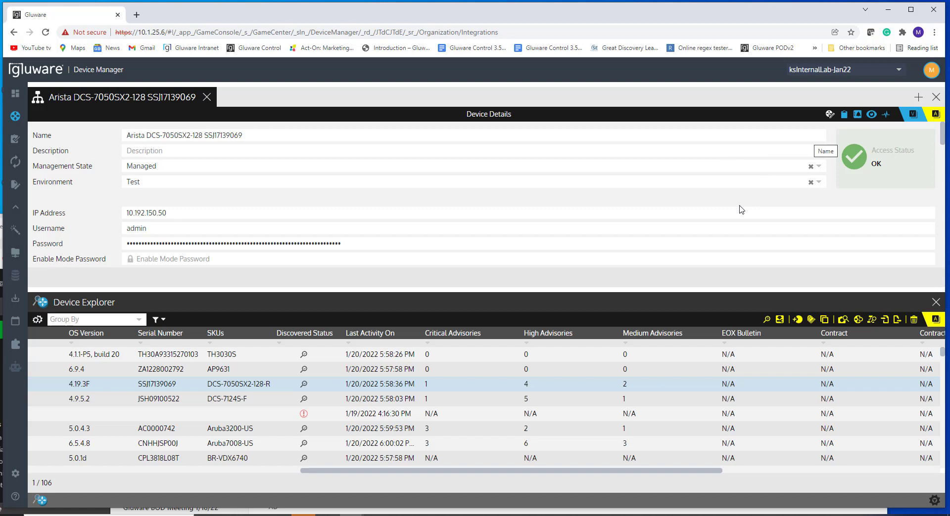
mouse_move(552, 358)
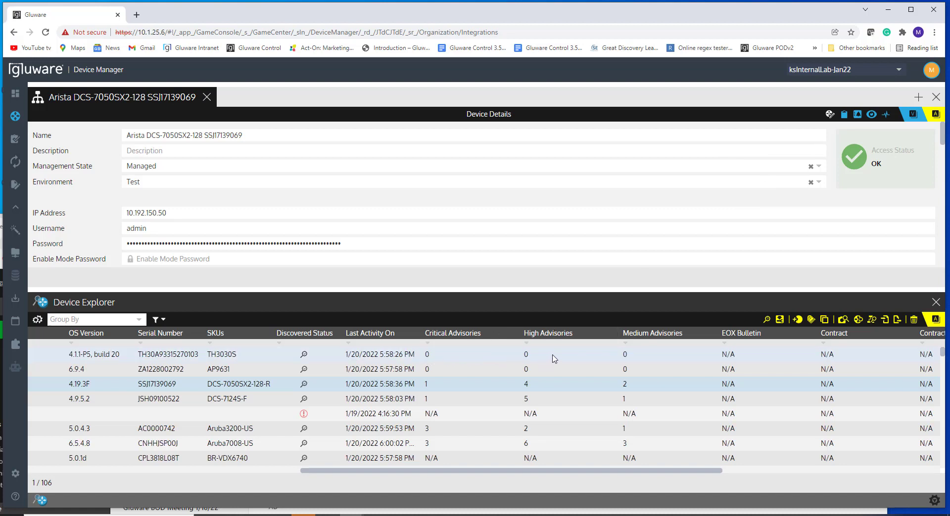
mouse_move(555, 388)
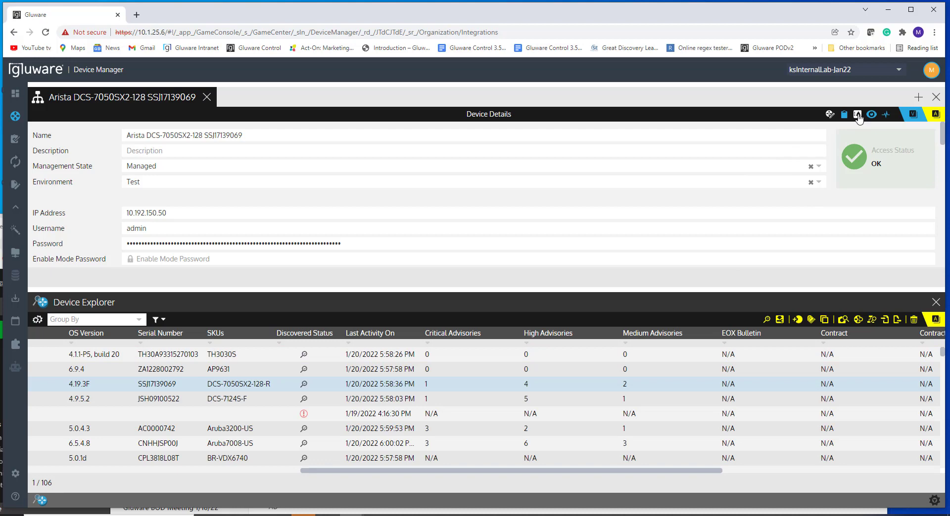
mouse_move(857, 115)
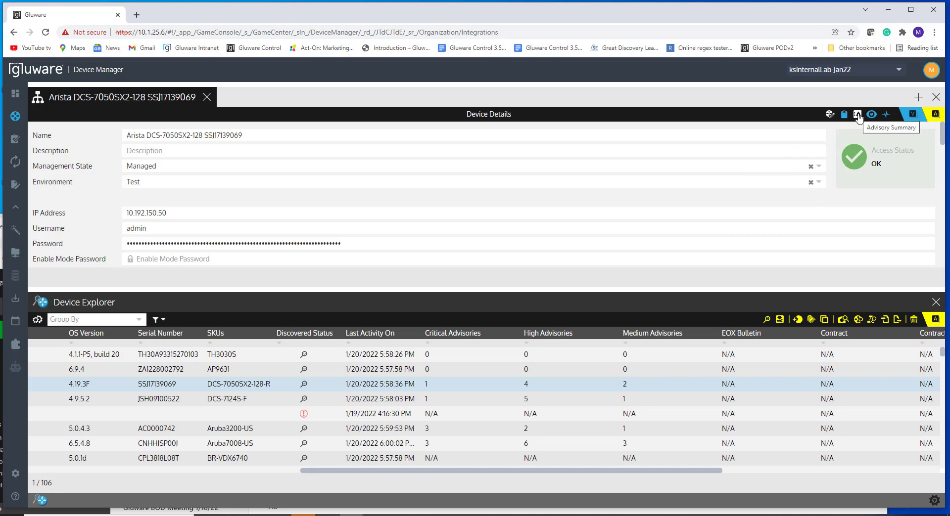
left_click(855, 115)
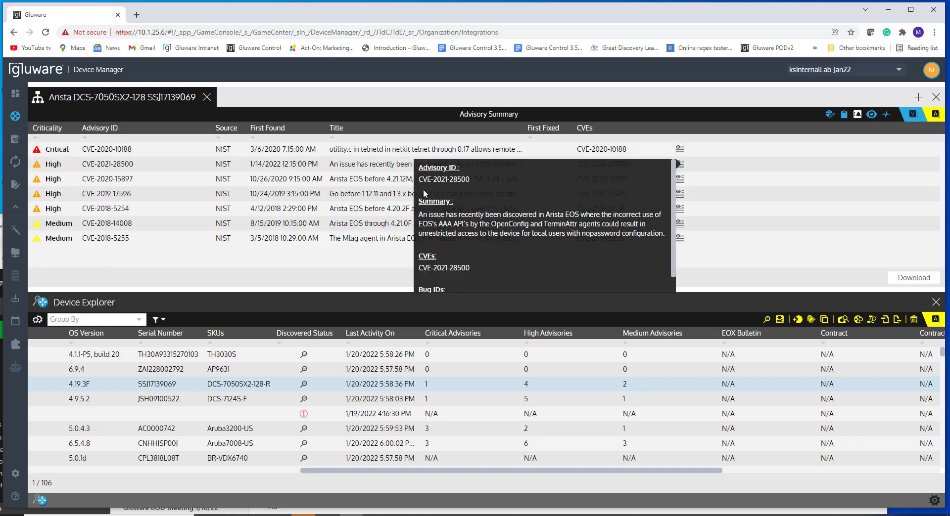
mouse_move(203, 249)
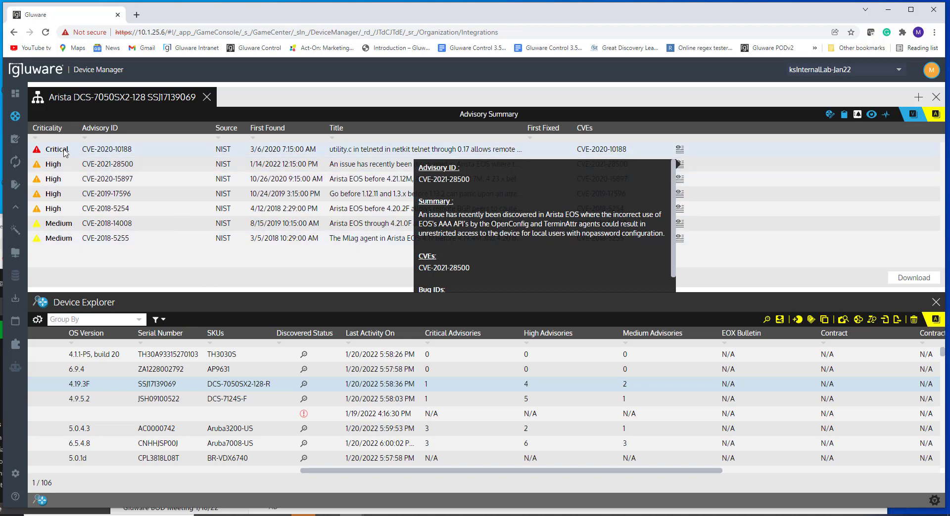
mouse_move(58, 212)
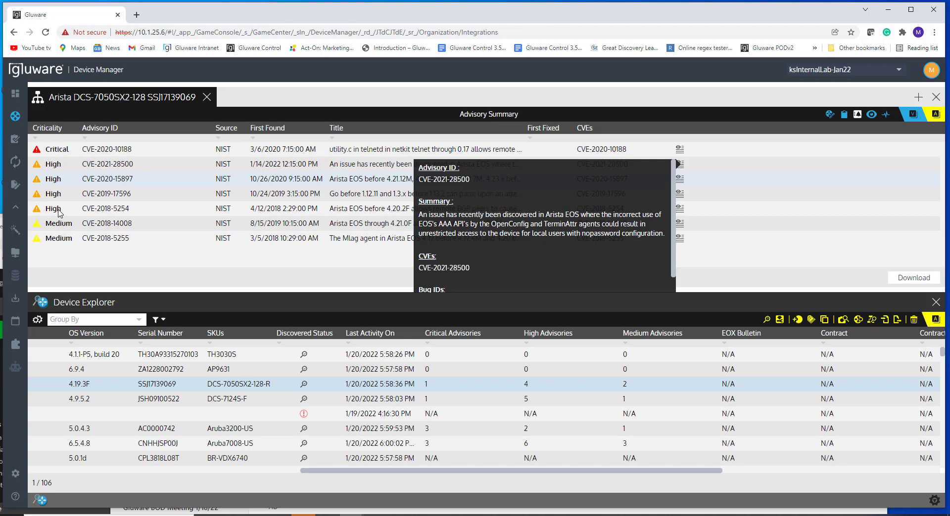
mouse_move(360, 156)
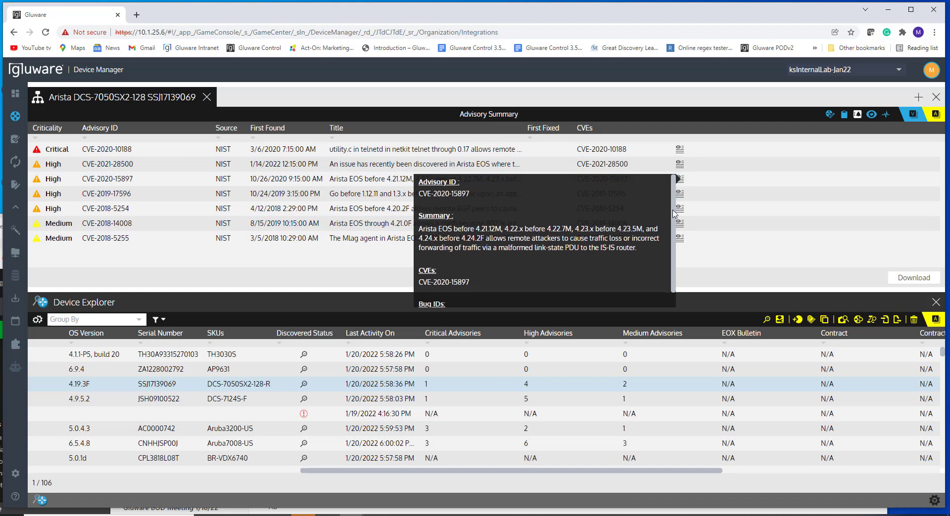
mouse_move(376, 165)
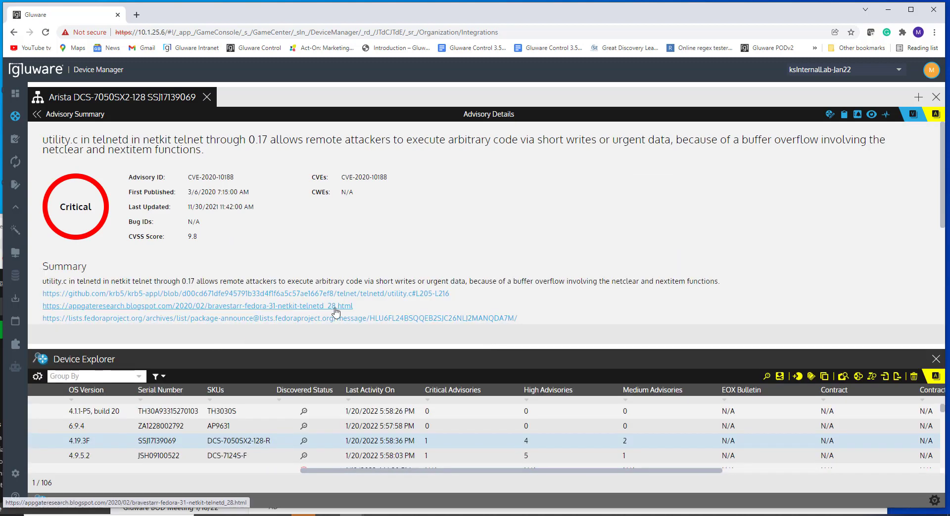
mouse_move(377, 204)
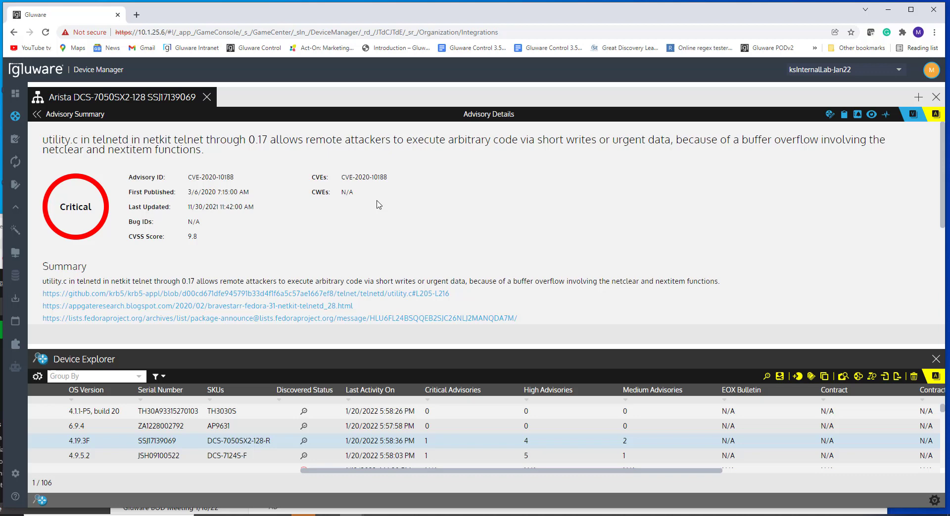
Review the advisory details and return to the Arista Advisory Summary list.
scroll("down", 3)
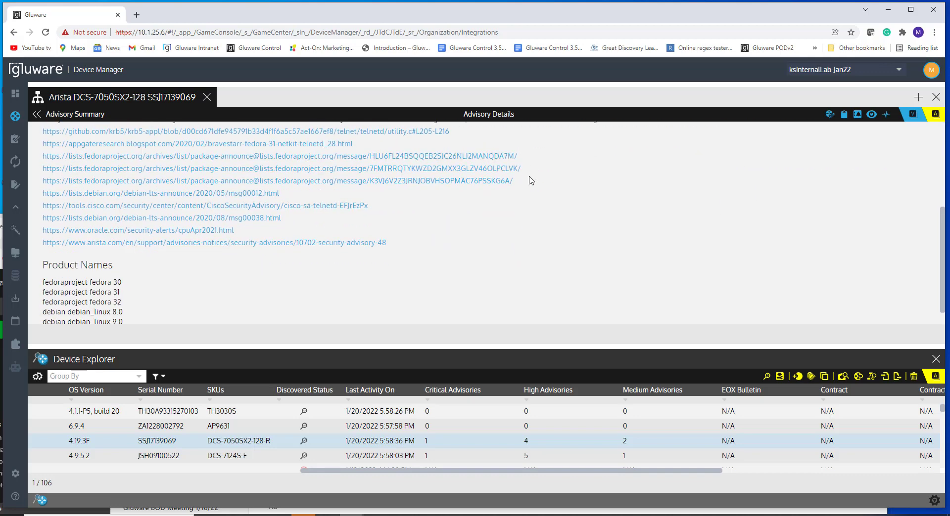
left_click(75, 114)
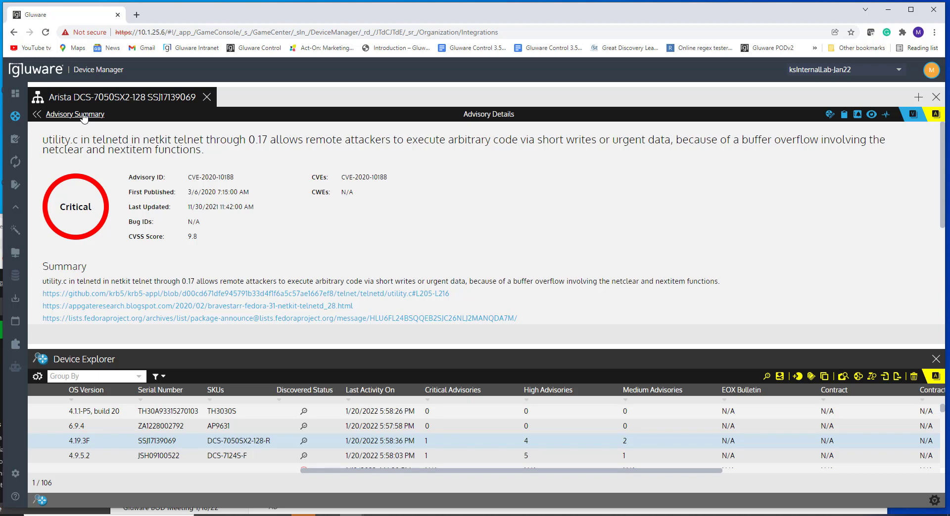
left_click(75, 115)
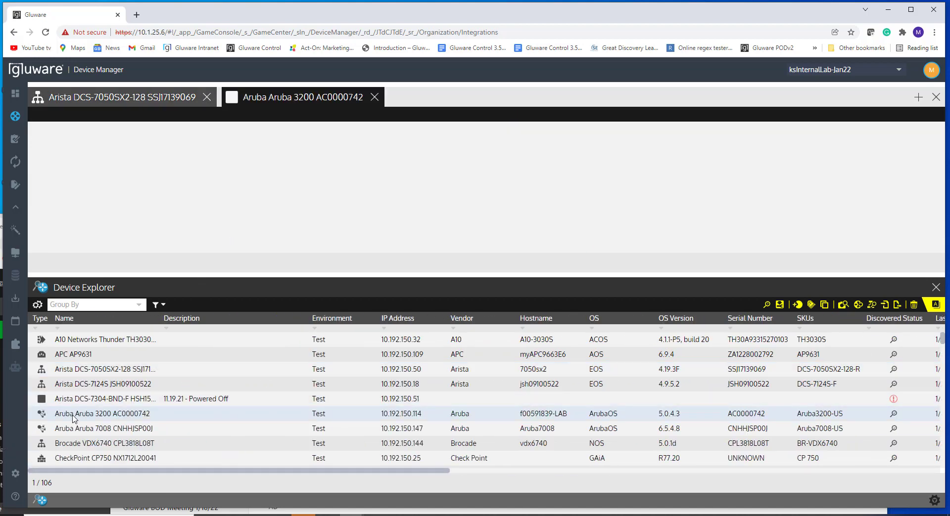
Show the Aruba 3200 AC0000742 device and its Advisory Summary.
left_click(103, 413)
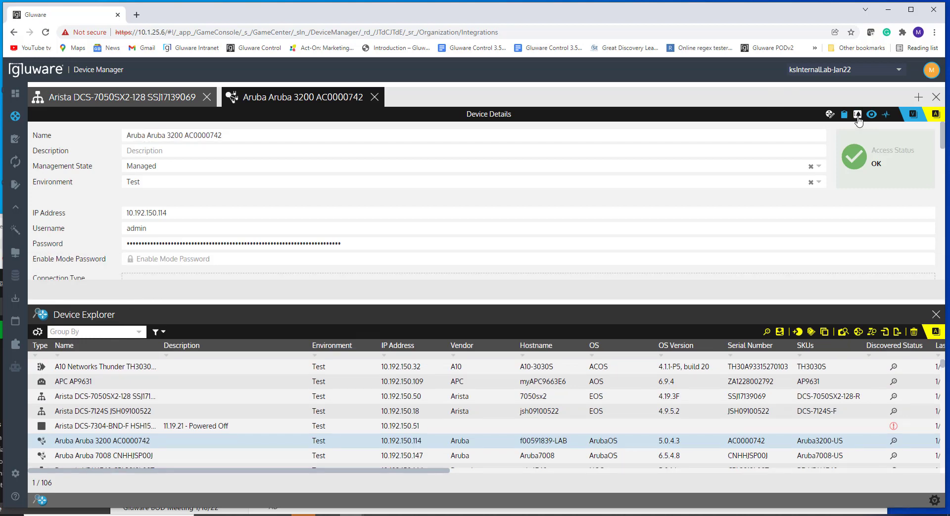
left_click(857, 115)
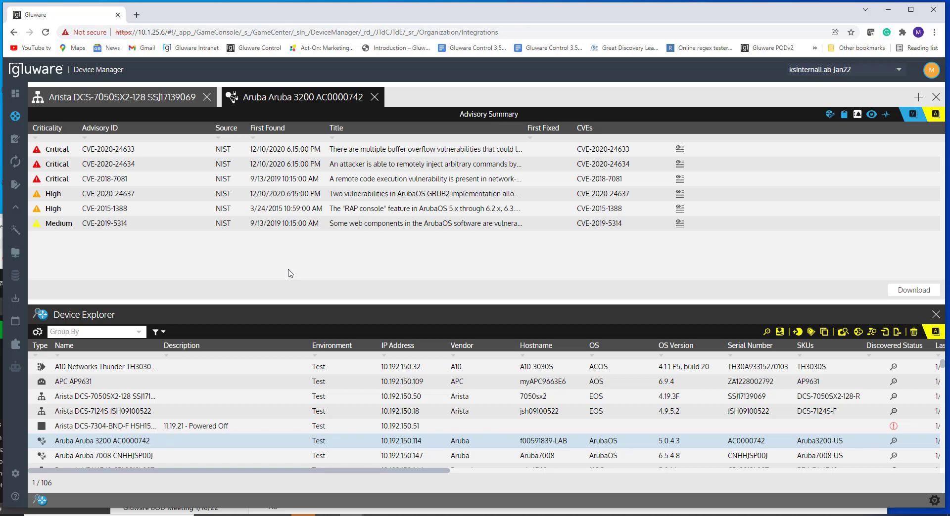
mouse_move(353, 242)
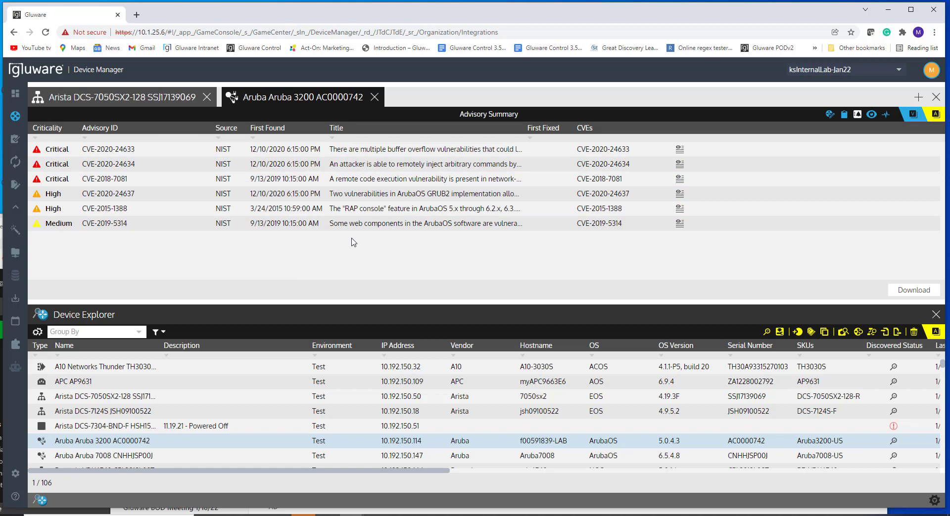
mouse_move(370, 182)
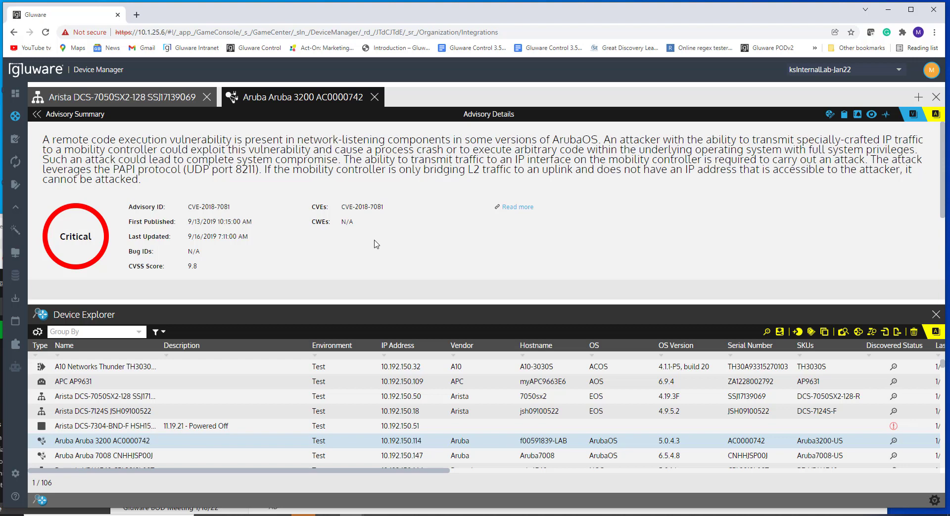
mouse_move(570, 160)
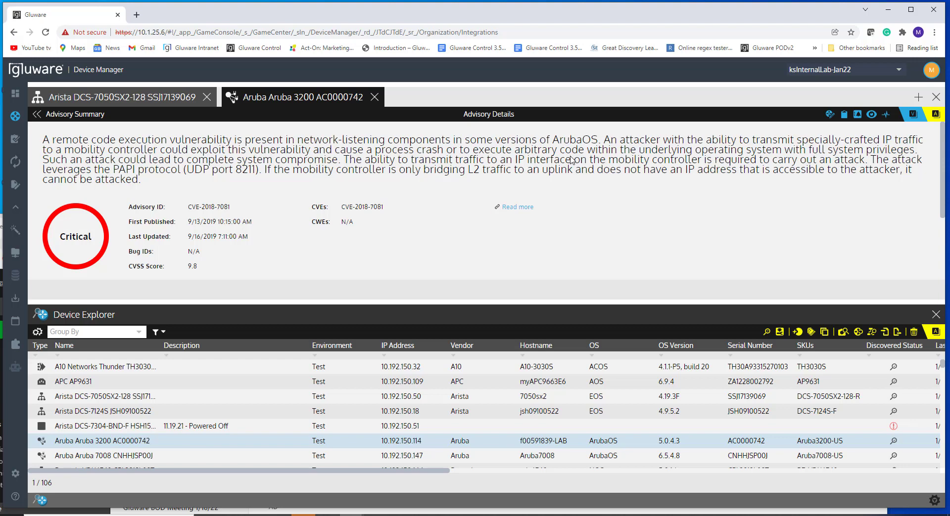
mouse_move(403, 253)
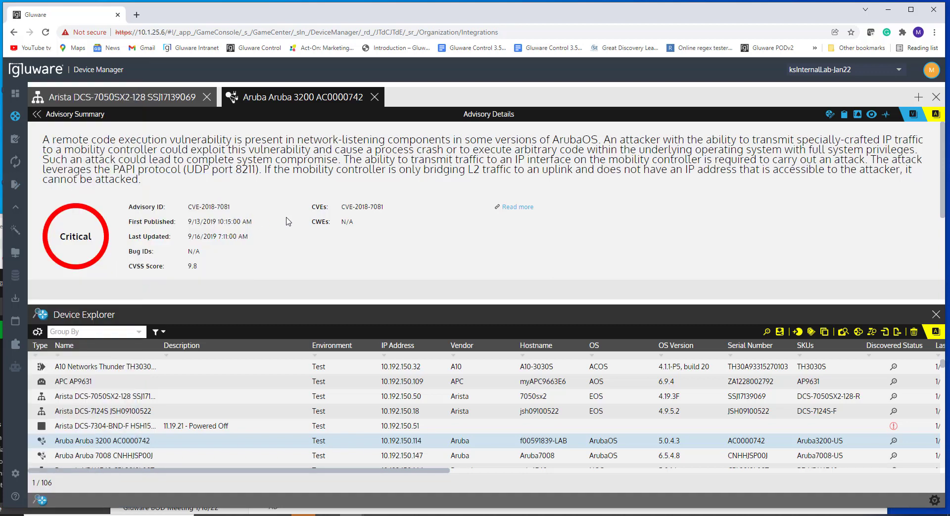
left_click(109, 97)
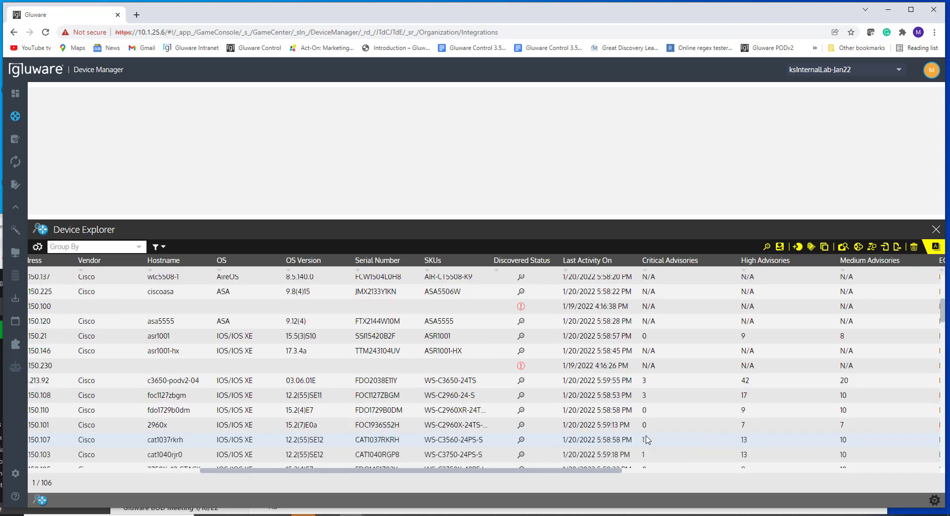
mouse_move(655, 446)
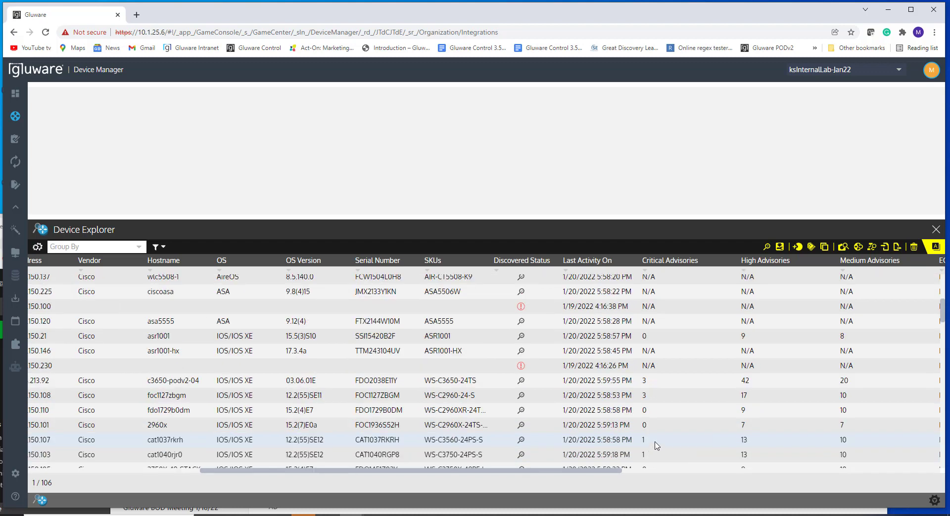
Scroll the Device Explorer to the Cisco devices' advisory count columns.
scroll("down", 3)
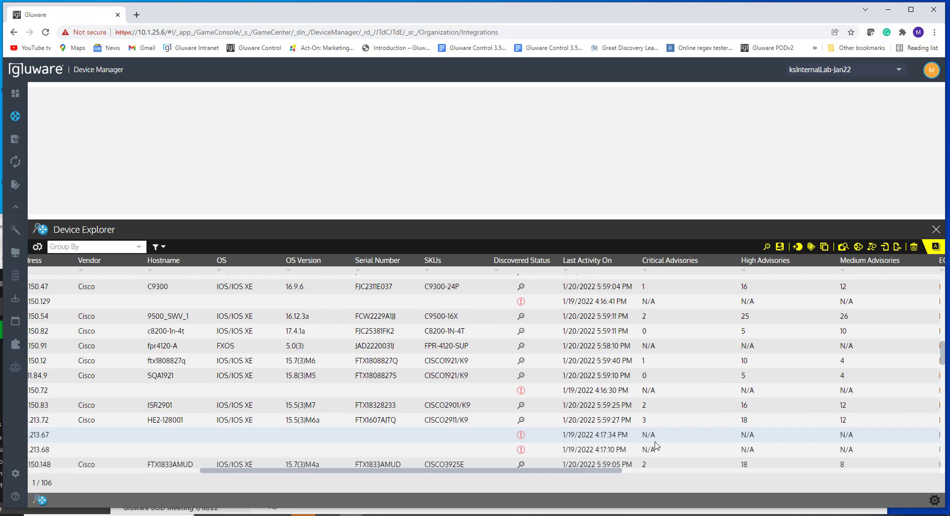
scroll("down", 3)
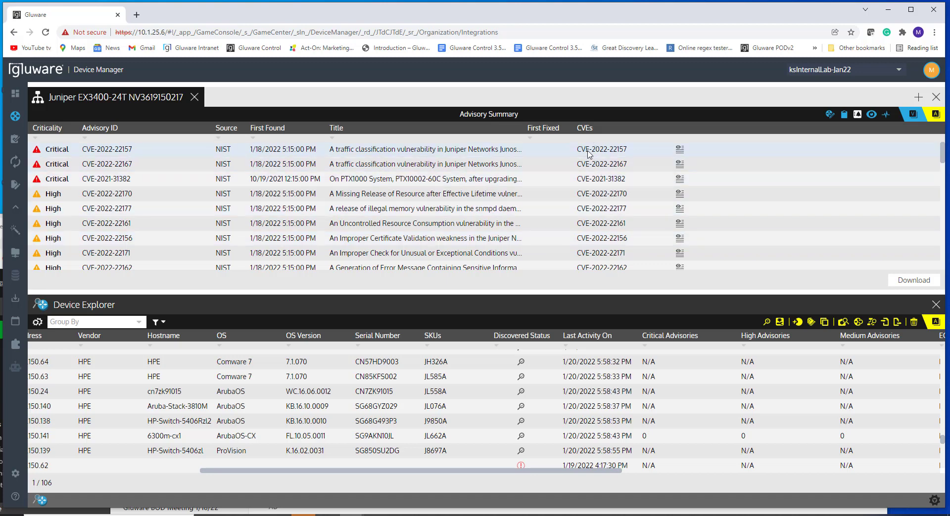
mouse_move(593, 152)
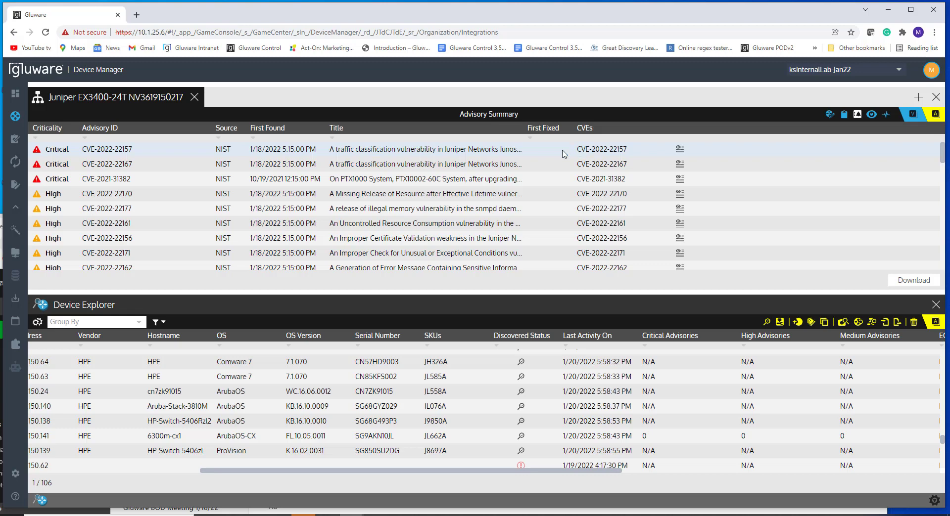
left_click(15, 93)
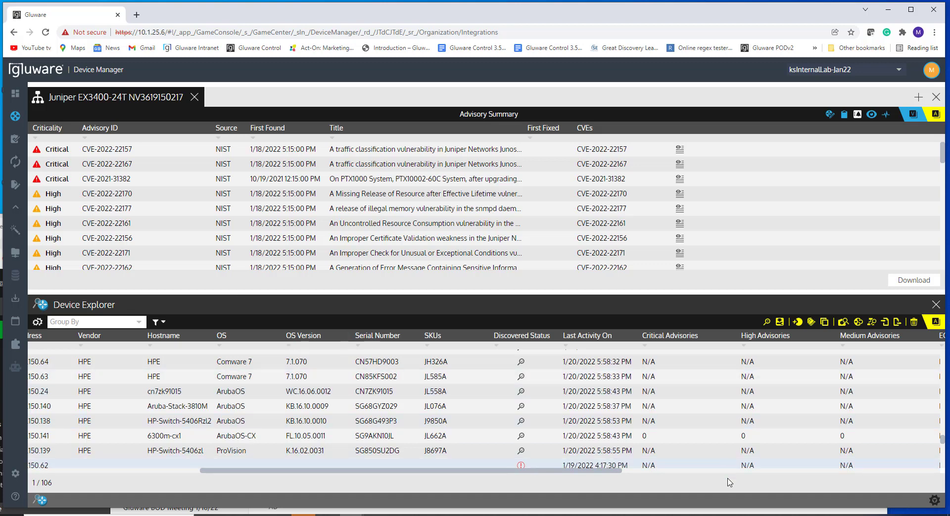
mouse_move(740, 506)
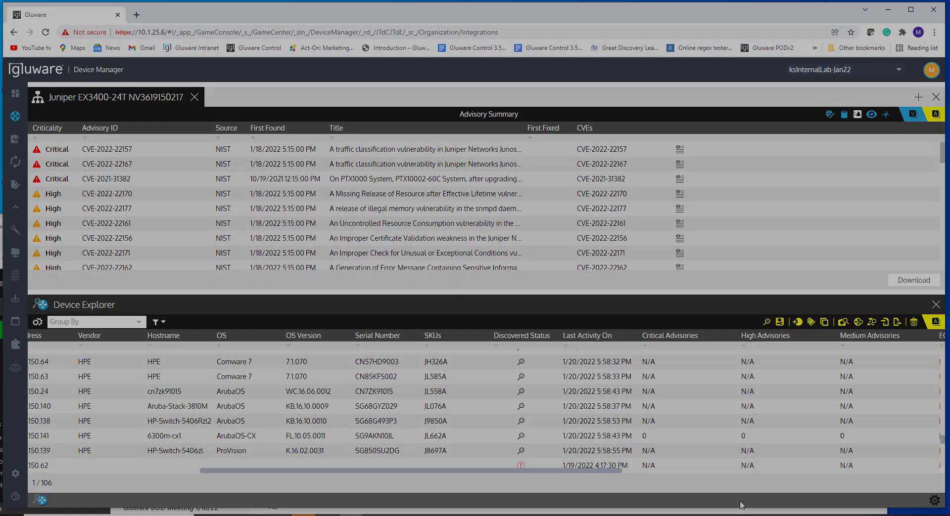